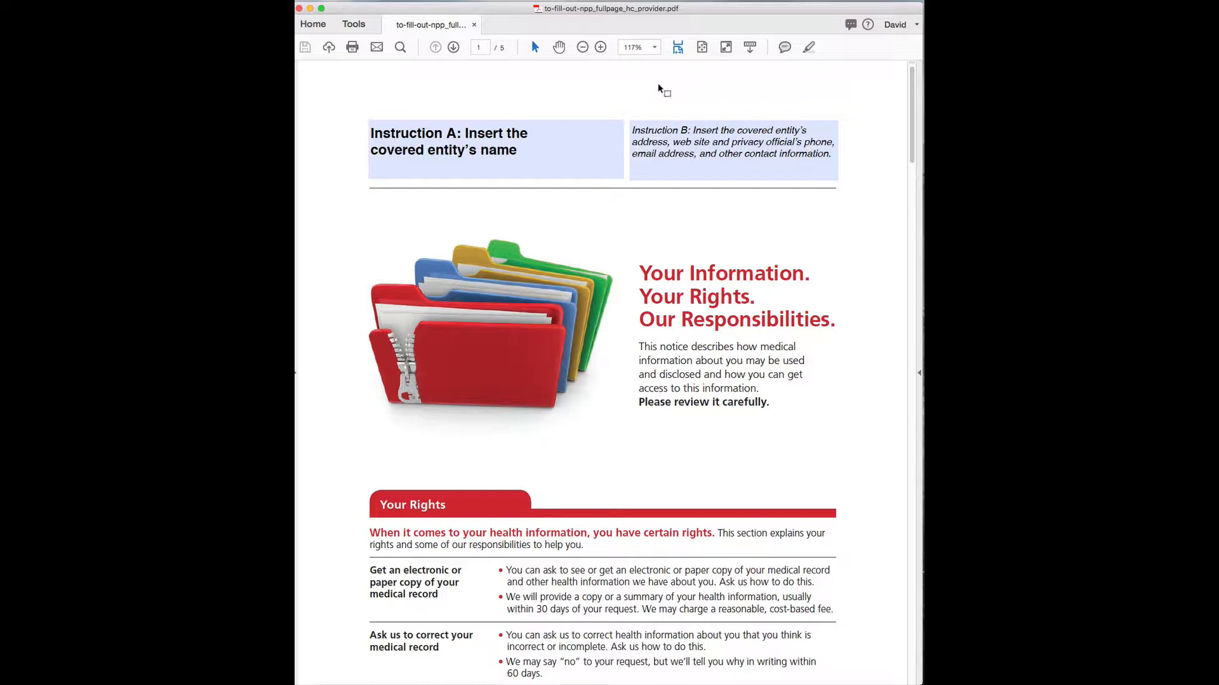
- Fill the covered entity field on page 1 with "Your practice's name"
click(449, 145)
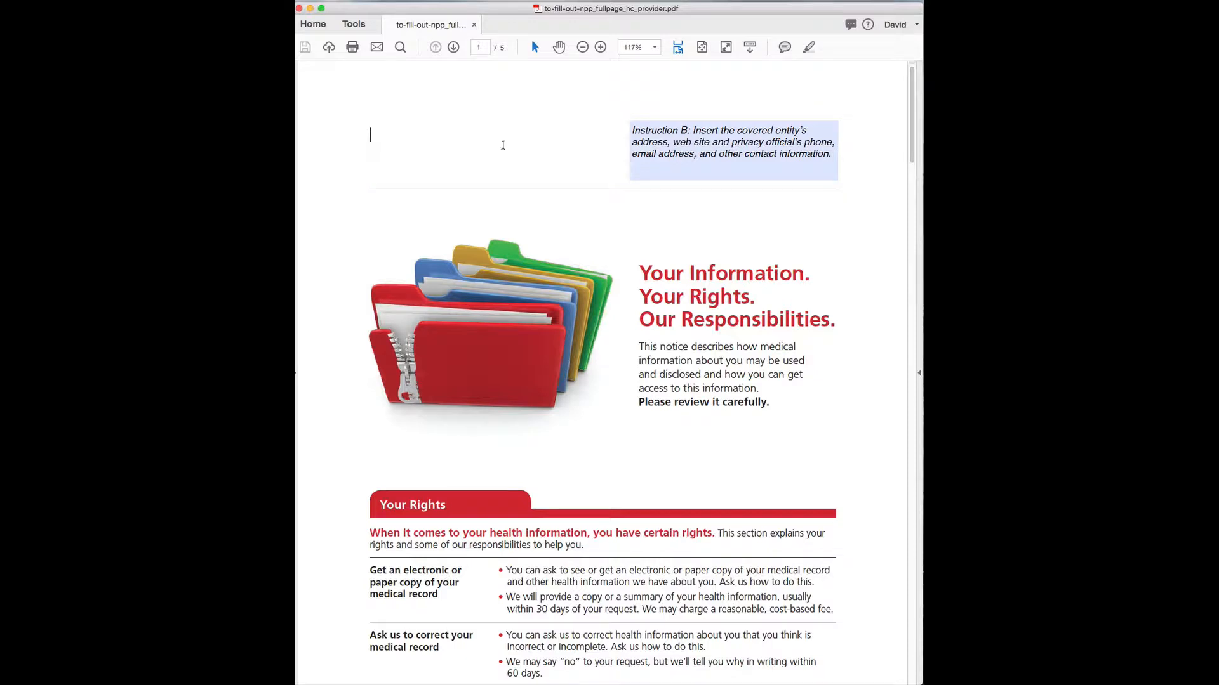
text(Your practice's)
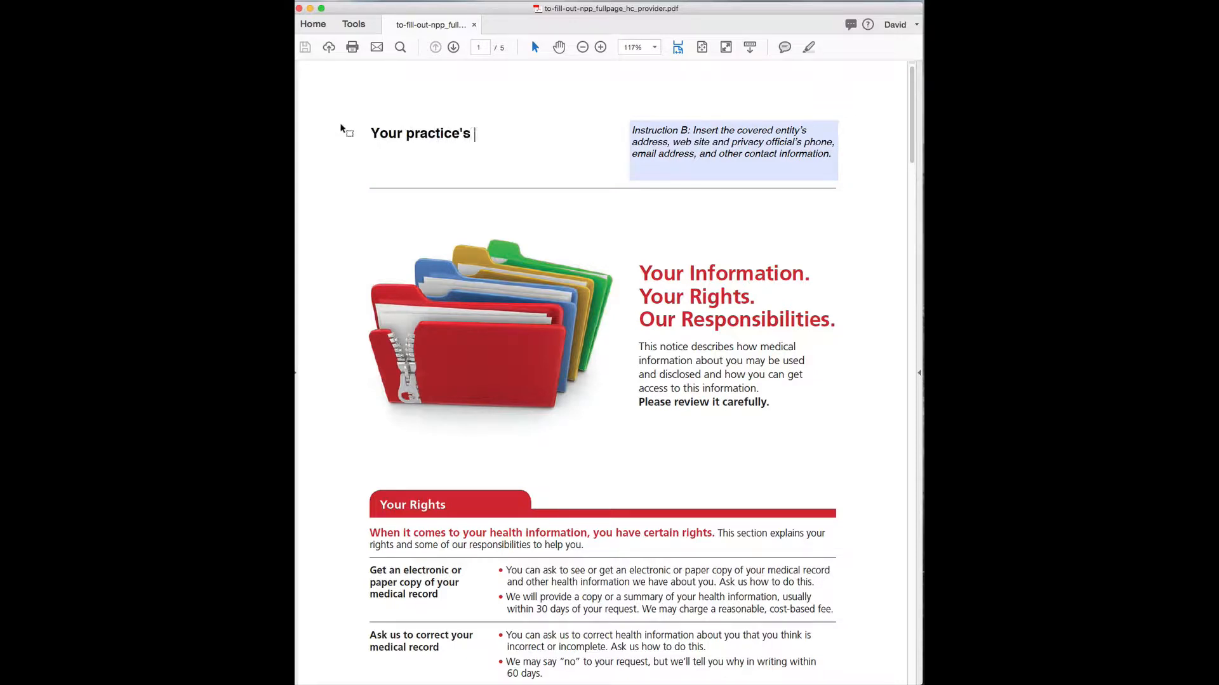
text(name)
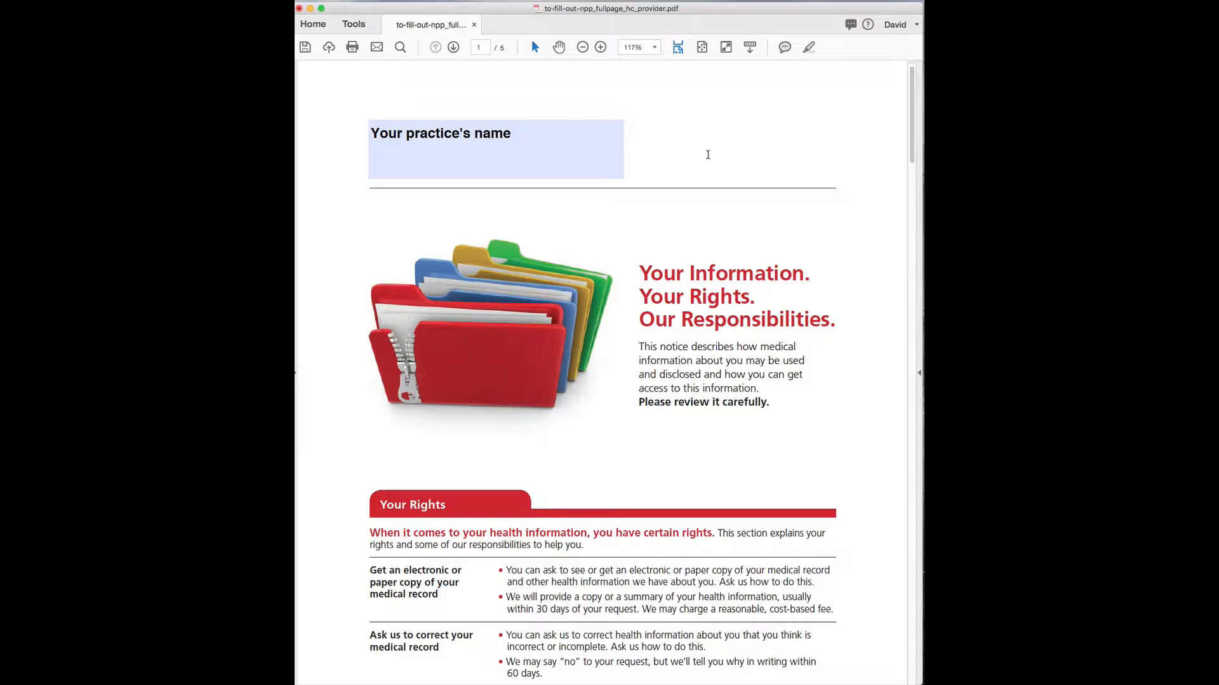
- Fill the contact field with 123 M... street, Anywhere town, phone and .com email lines
click(709, 153)
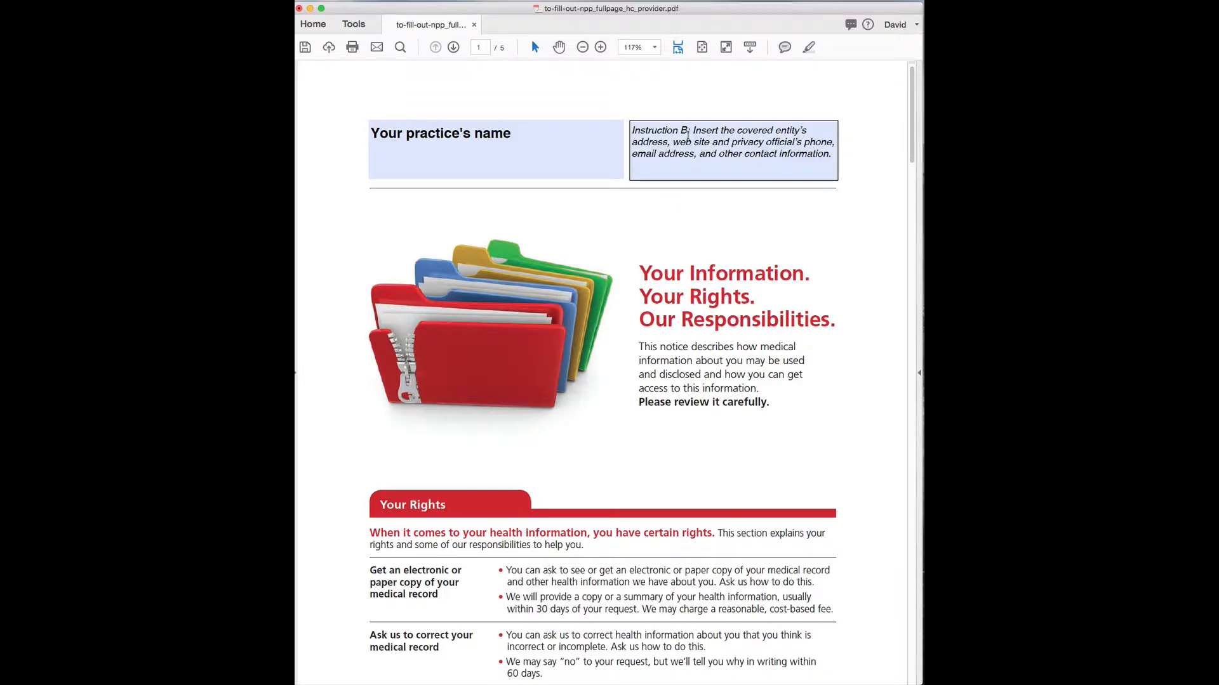
text(123 Main Street)
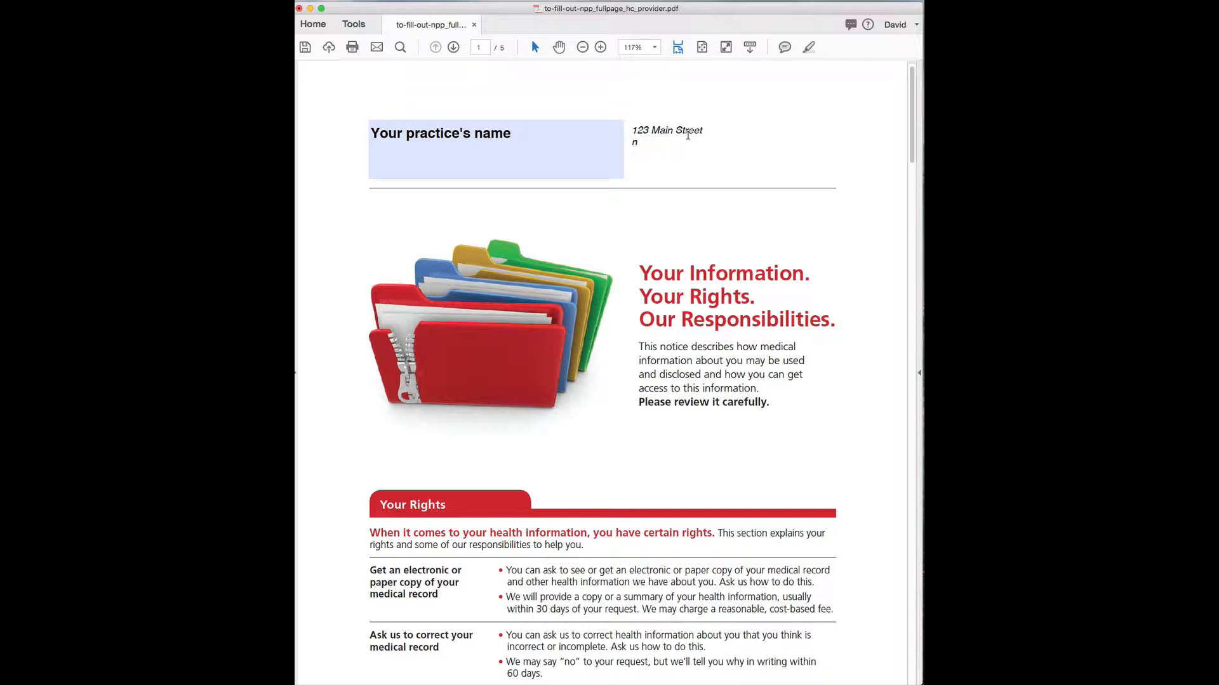
text(Anywhere,)
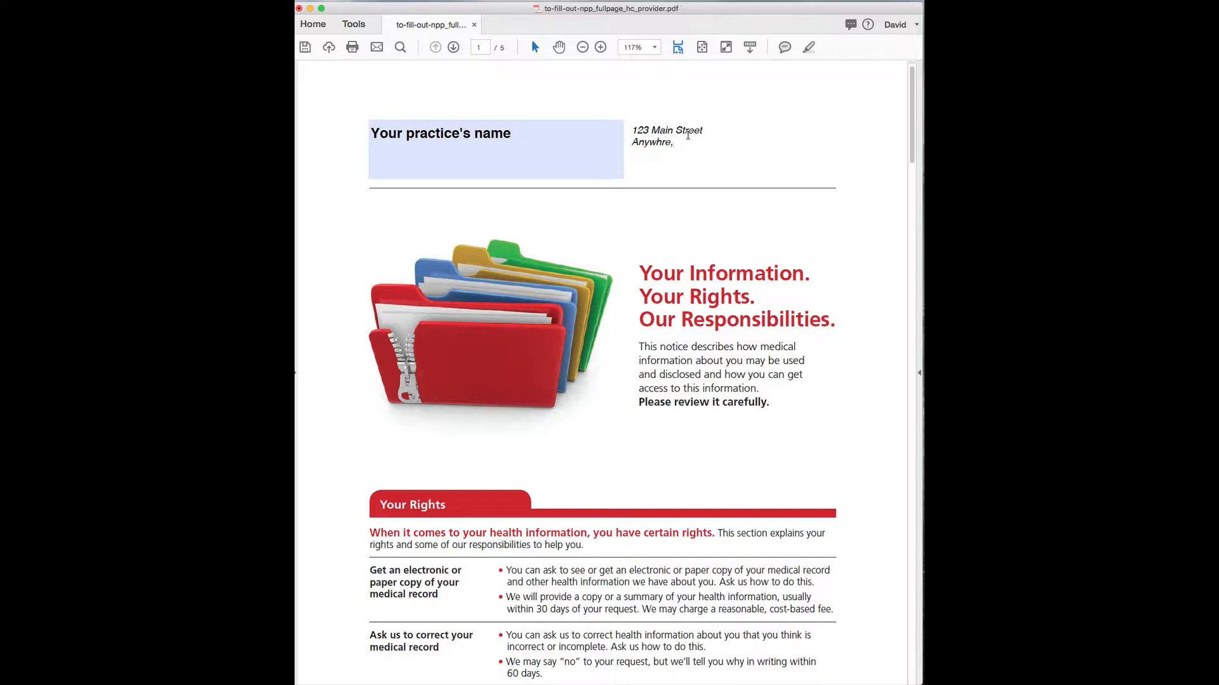
text(973-555)
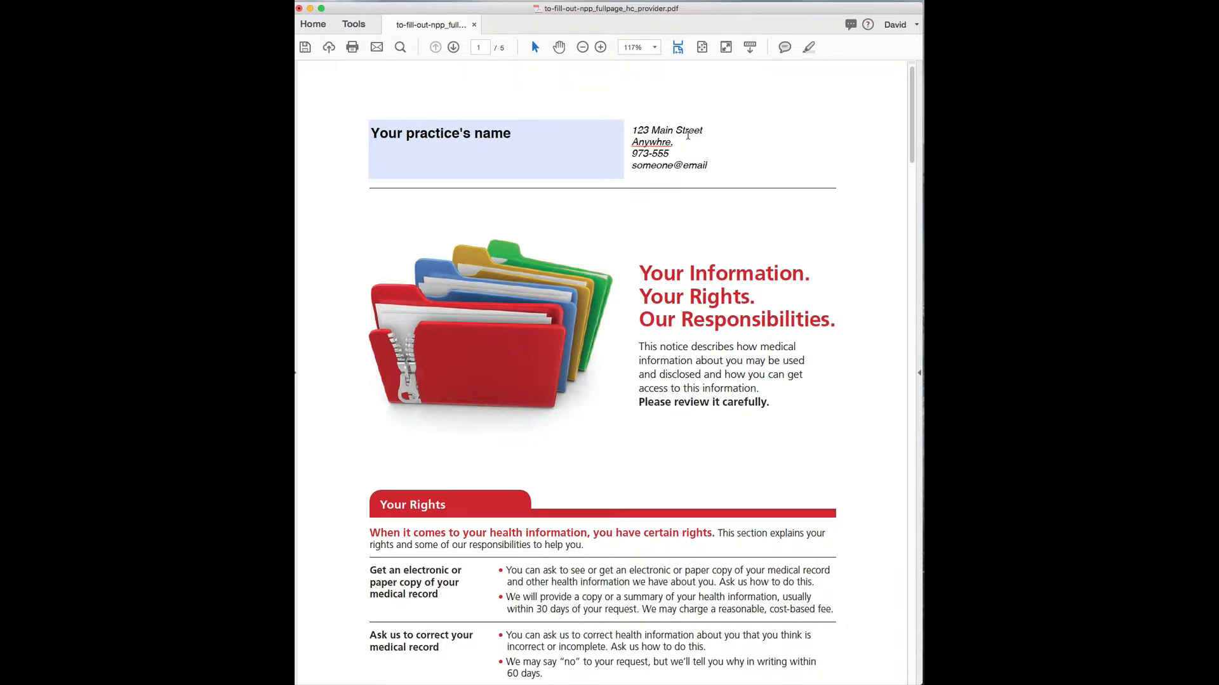
text(.com)
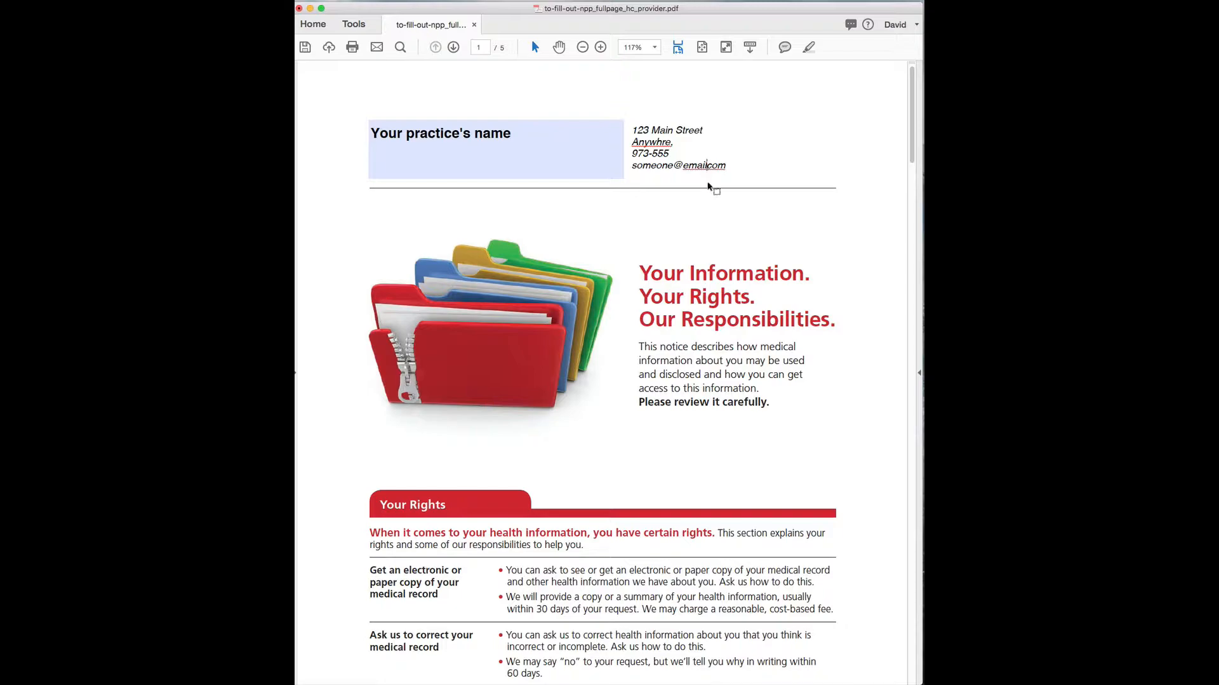
- Scroll down to page 5's Changes to the Terms of This Notice section
scroll(down, 3)
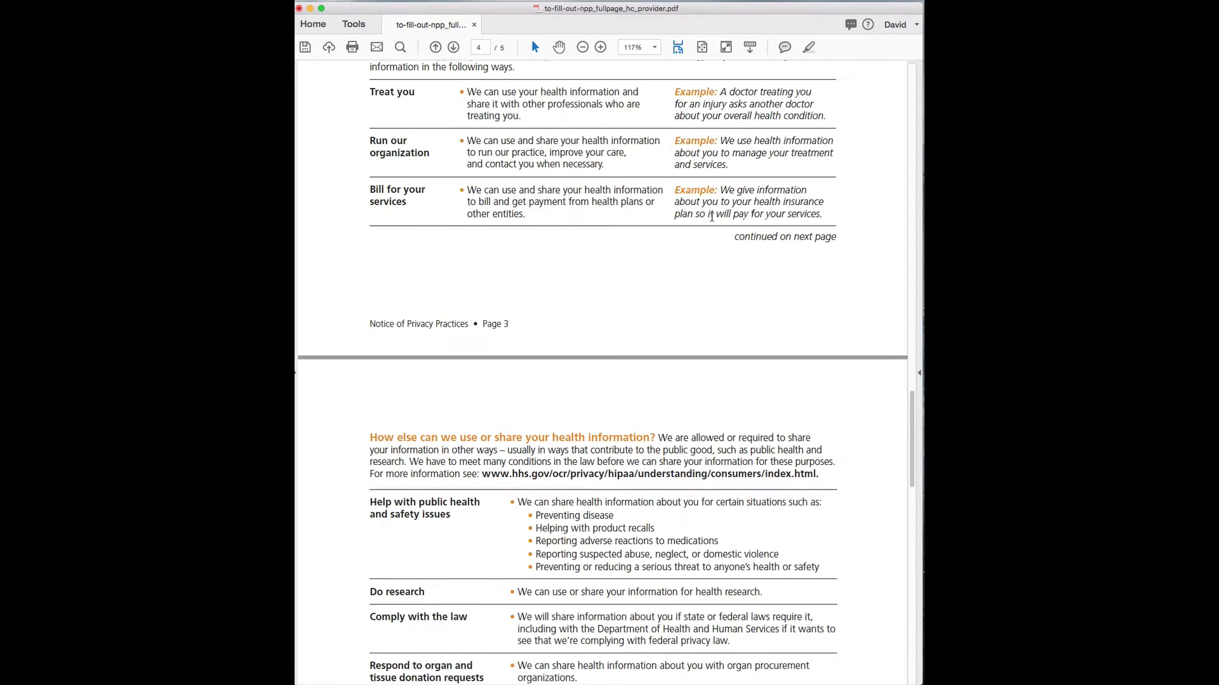
scroll(down, 3)
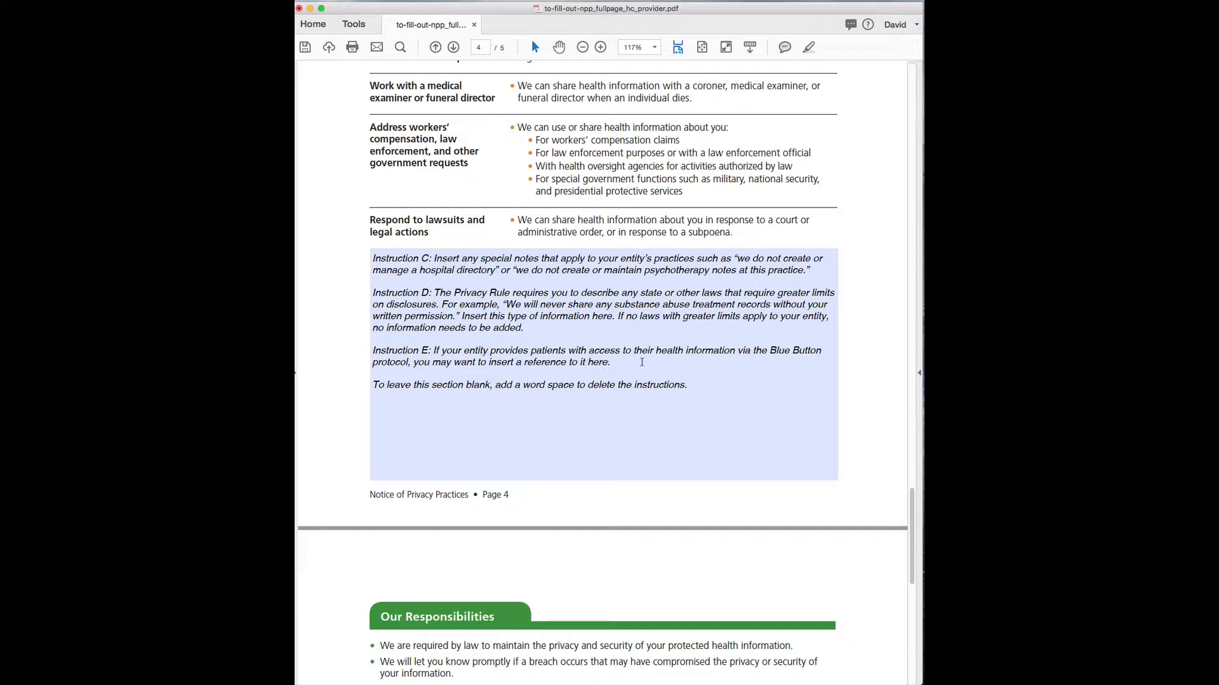
scroll(down, 3)
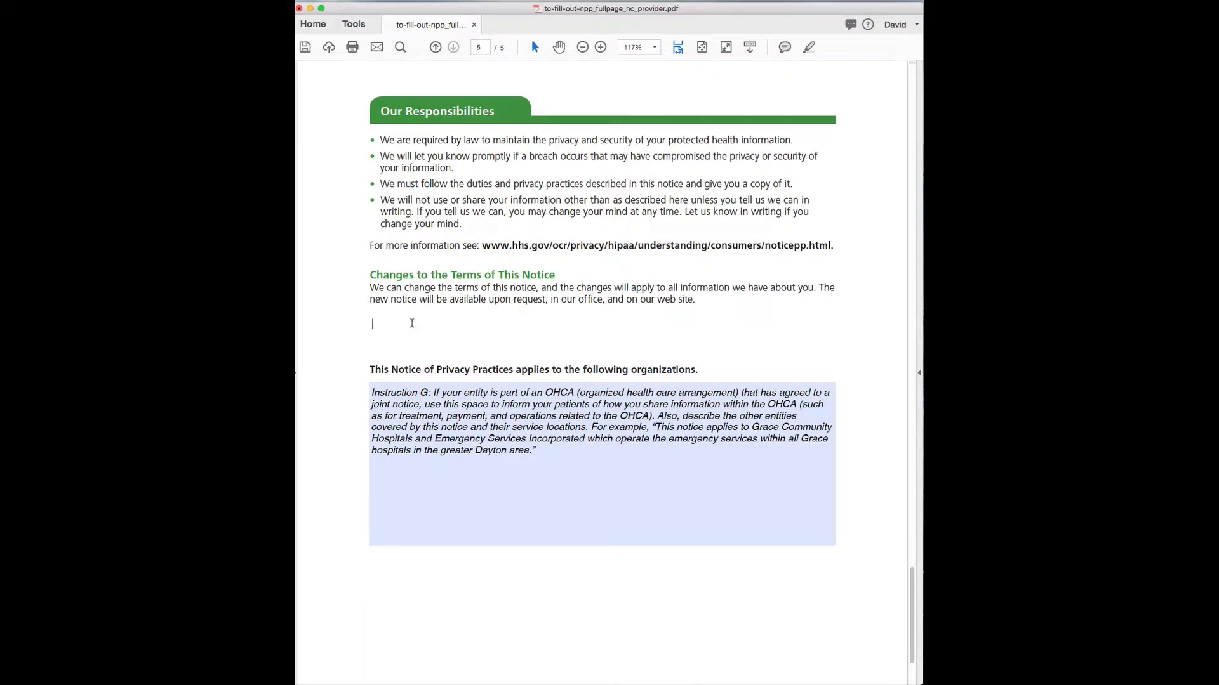
- Enter the effective date April 24th, 2018 under Changes to the Terms of This Notice
text(April)
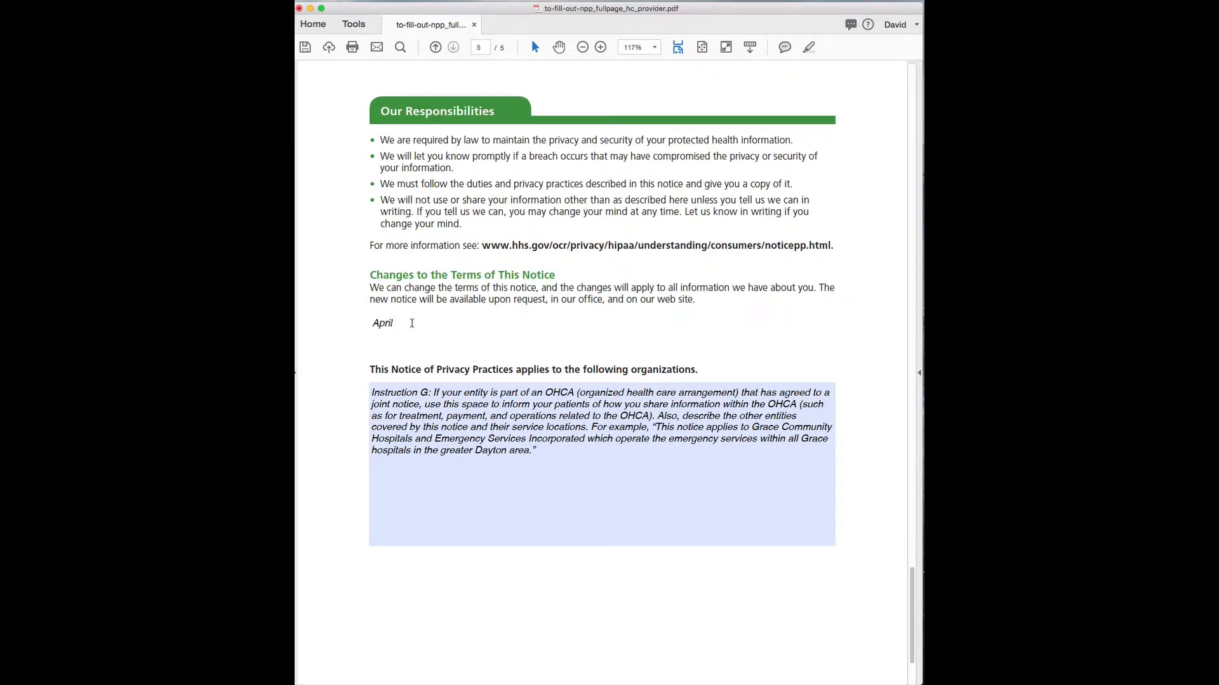
text(24th)
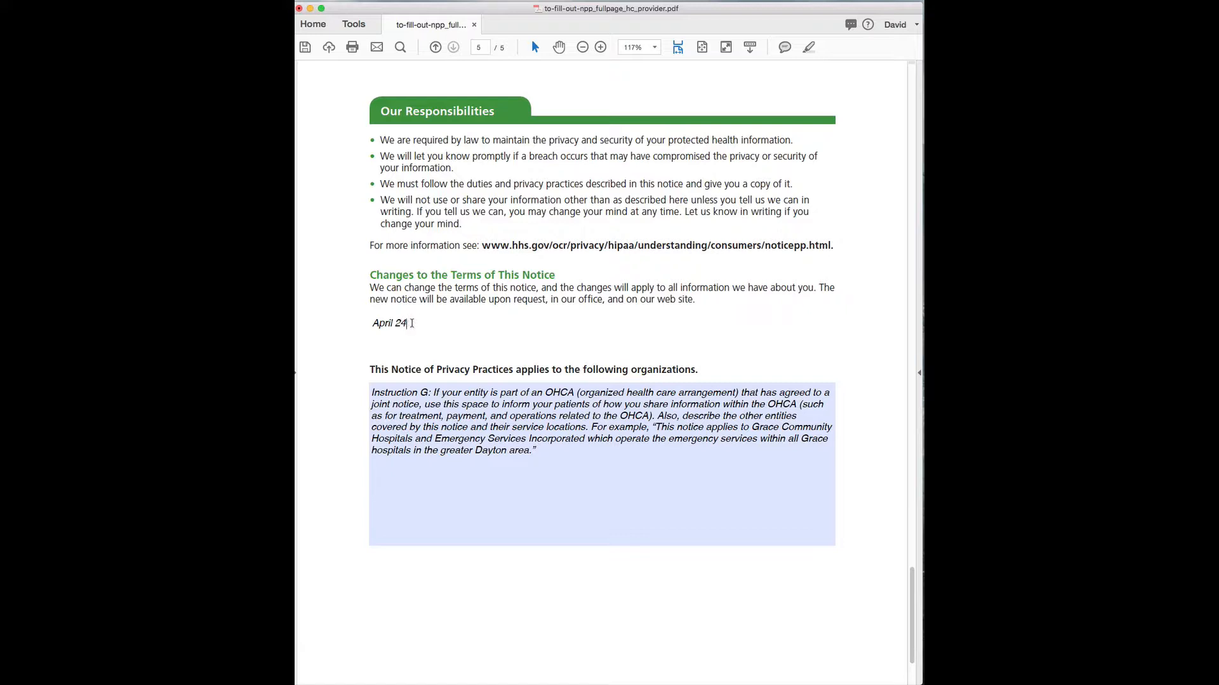
text(, 2018)
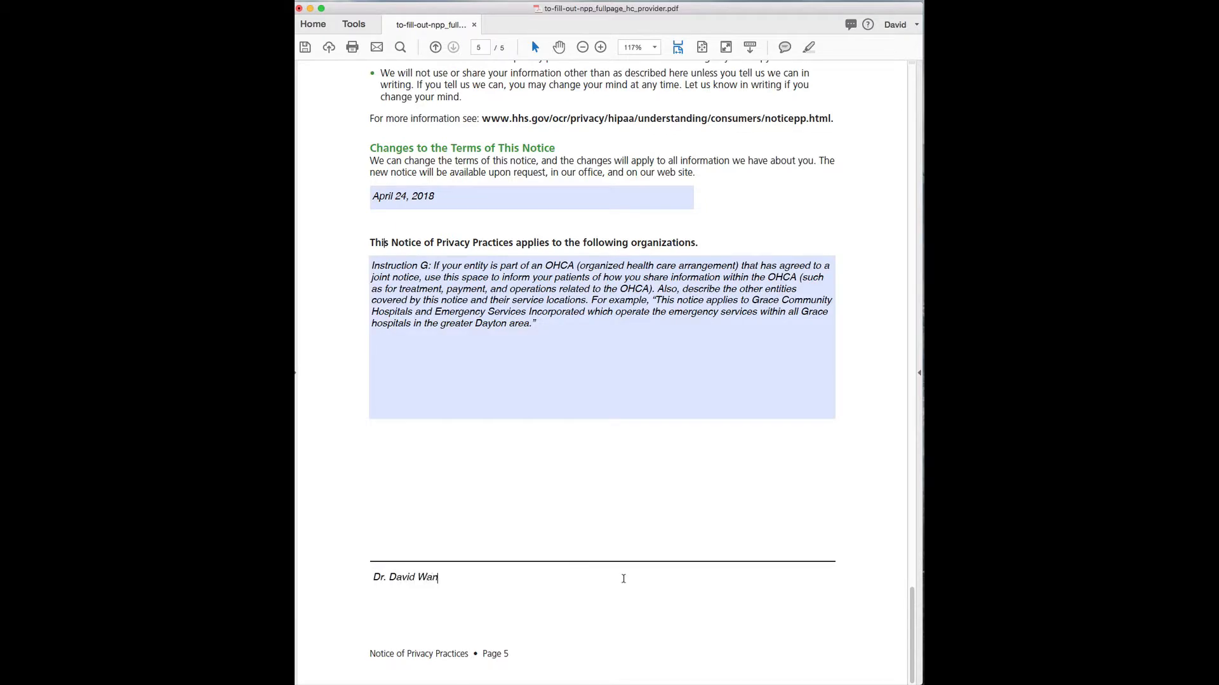
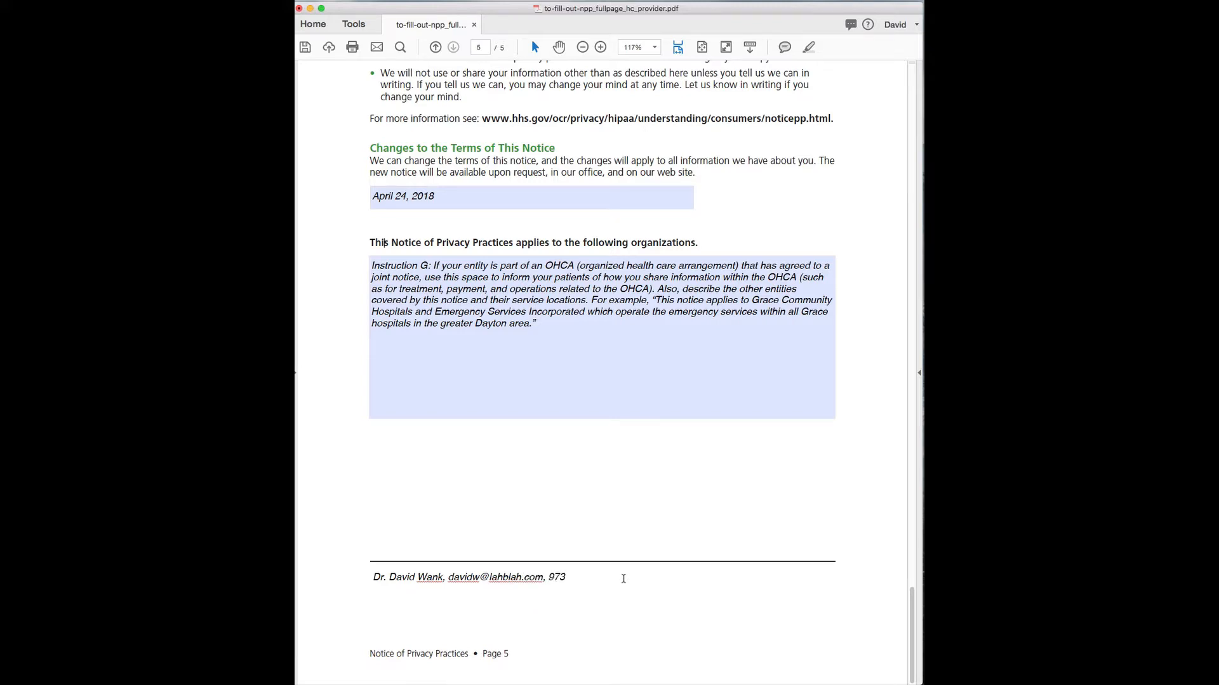
text(-555-)
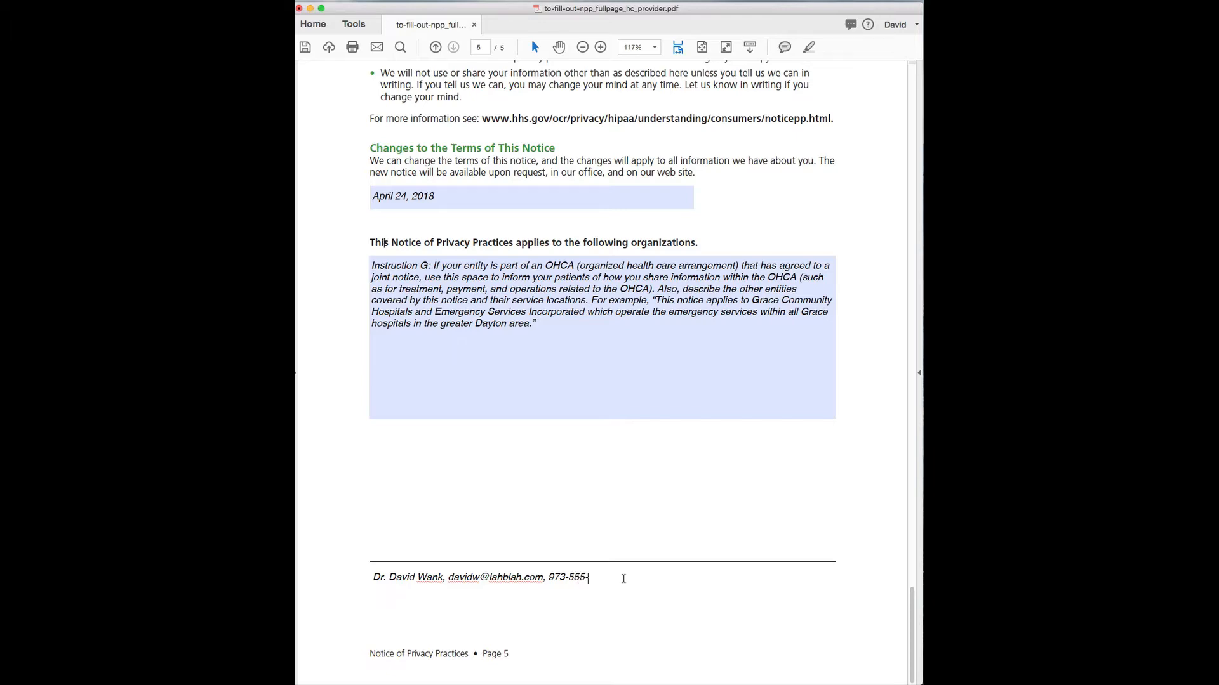